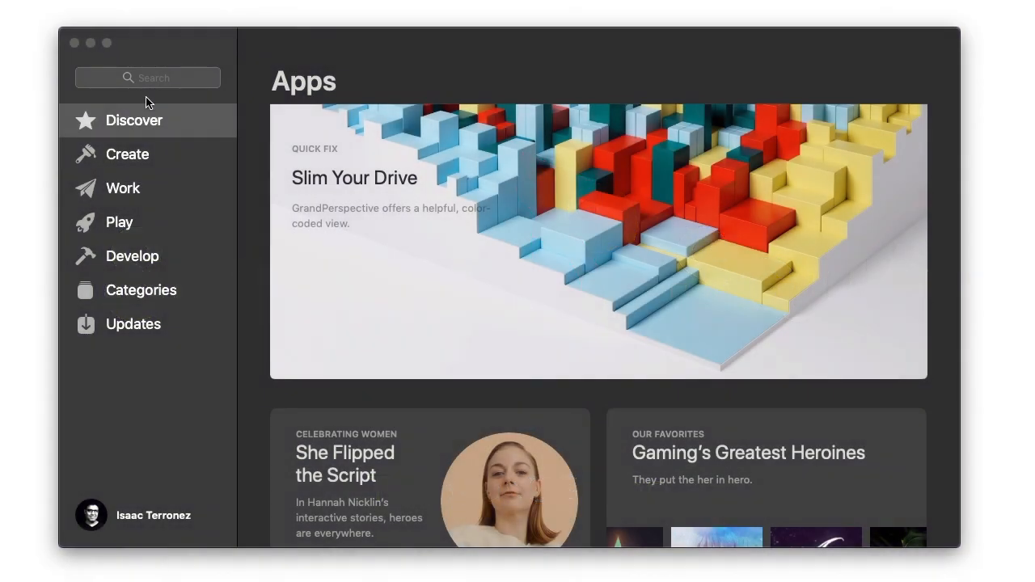
# - Search the App Store for 'simon sa' to find the Simon Says app
pyautogui.click(149, 77)
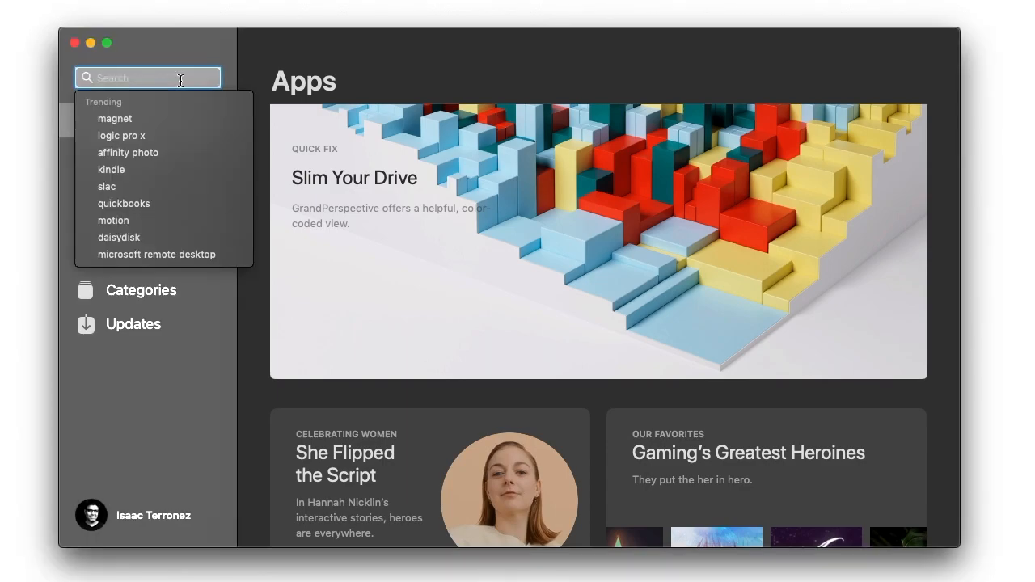
pyautogui.write('simon sa')
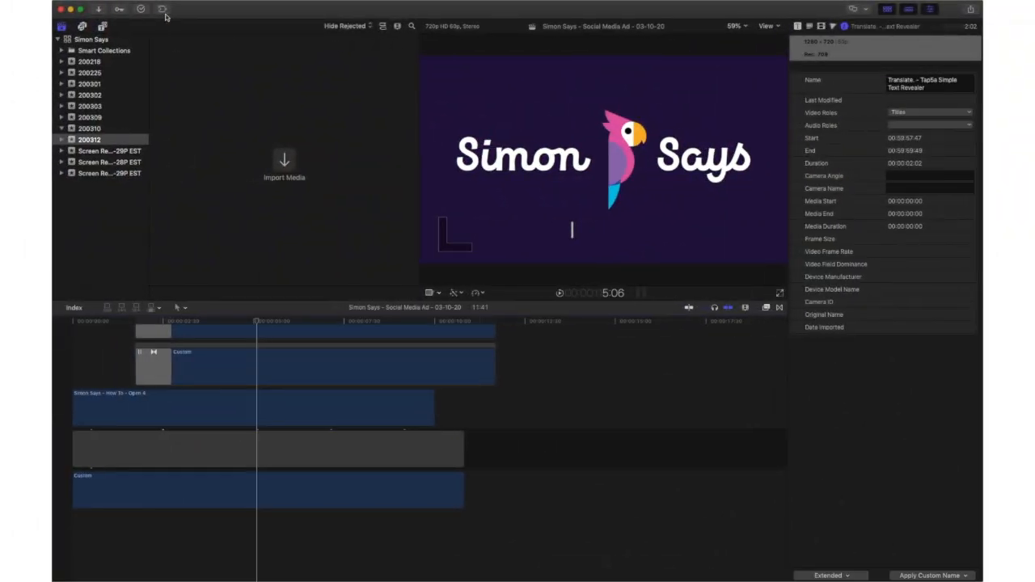
pyautogui.click(161, 9)
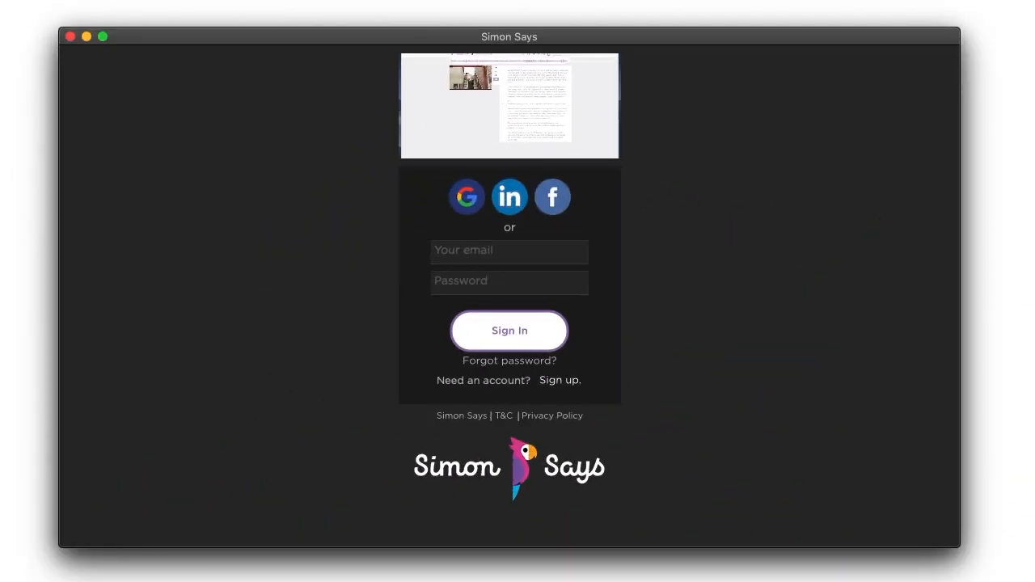
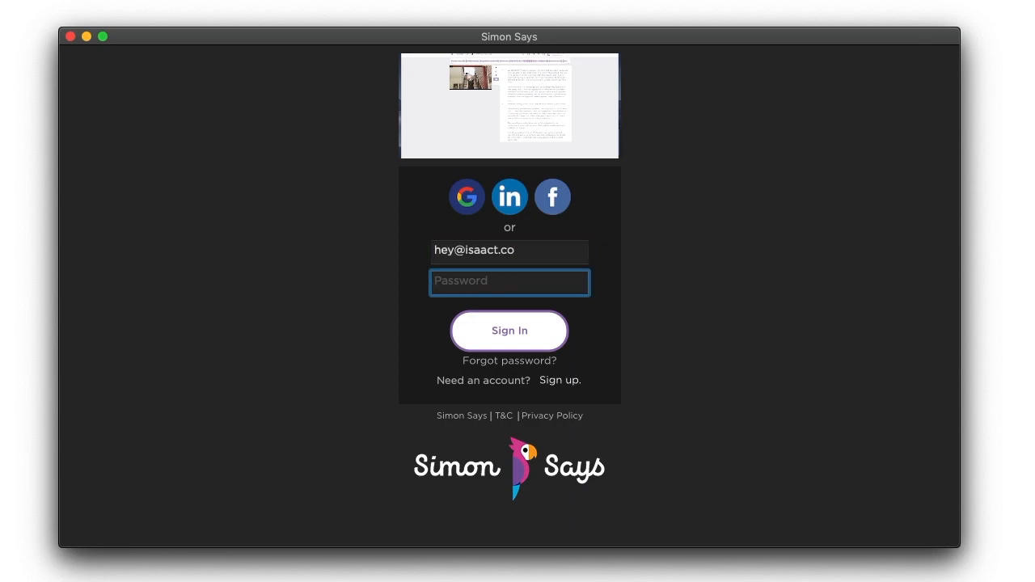
pyautogui.click(508, 330)
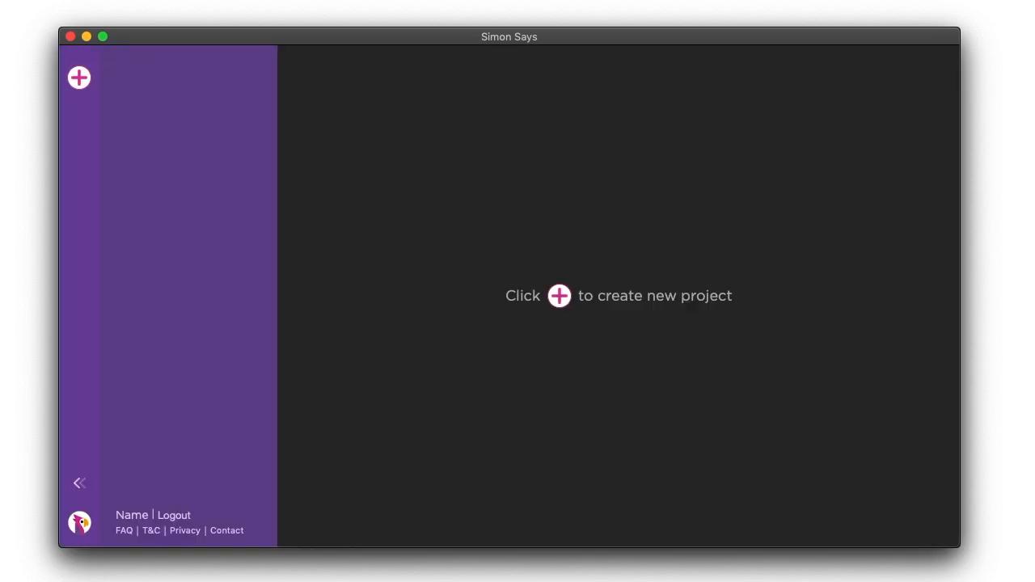
# - Create a new project with the clip, keep English-Global, and request transcription
pyautogui.click(77, 77)
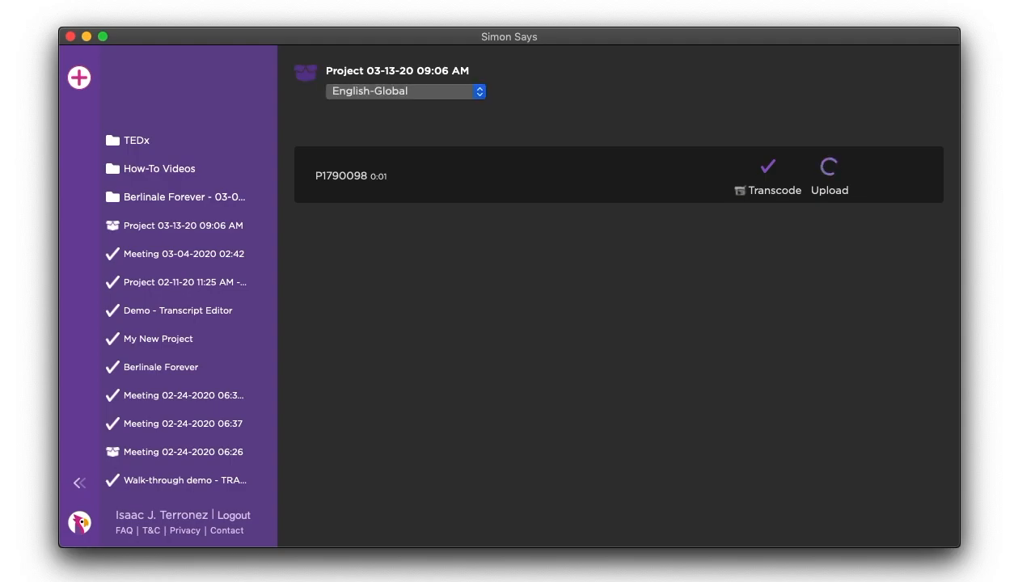
pyautogui.click(406, 90)
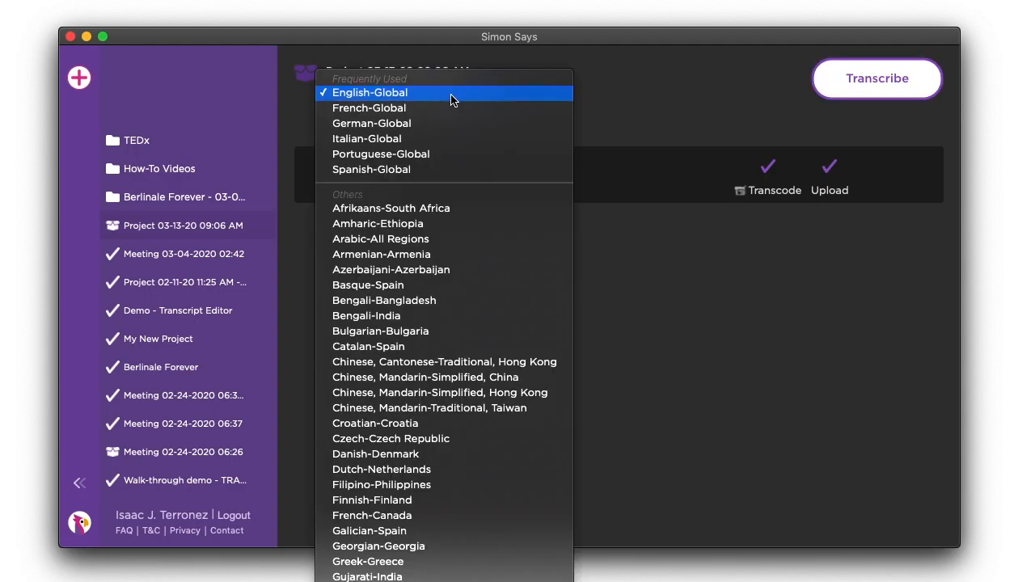
pyautogui.click(369, 92)
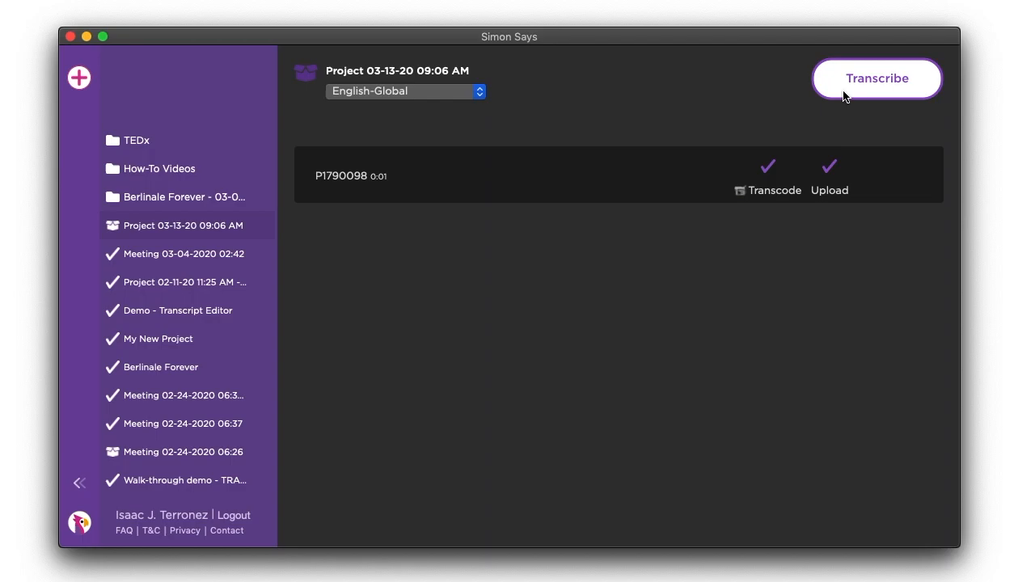
pyautogui.click(877, 77)
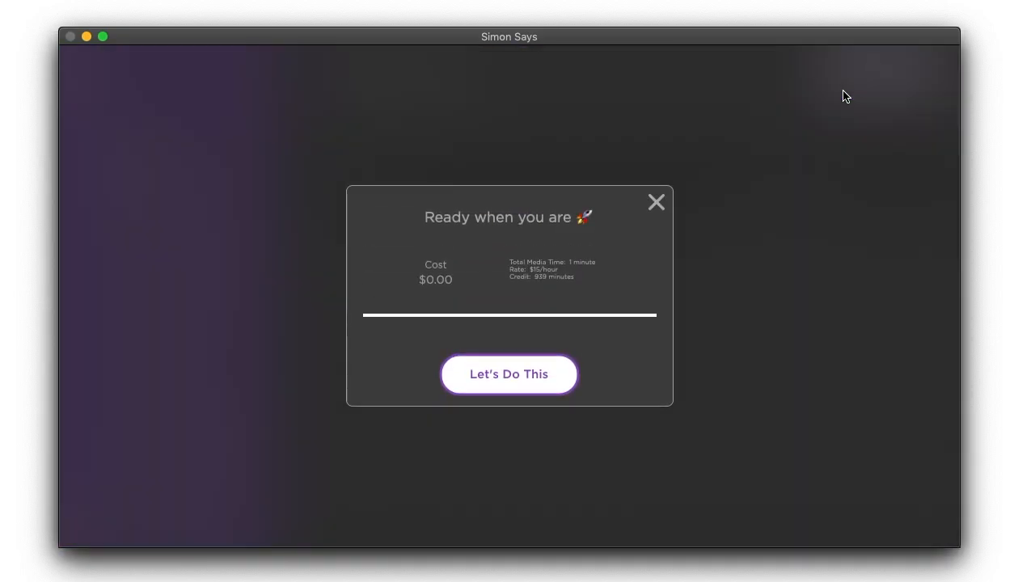
pyautogui.moveTo(661, 210)
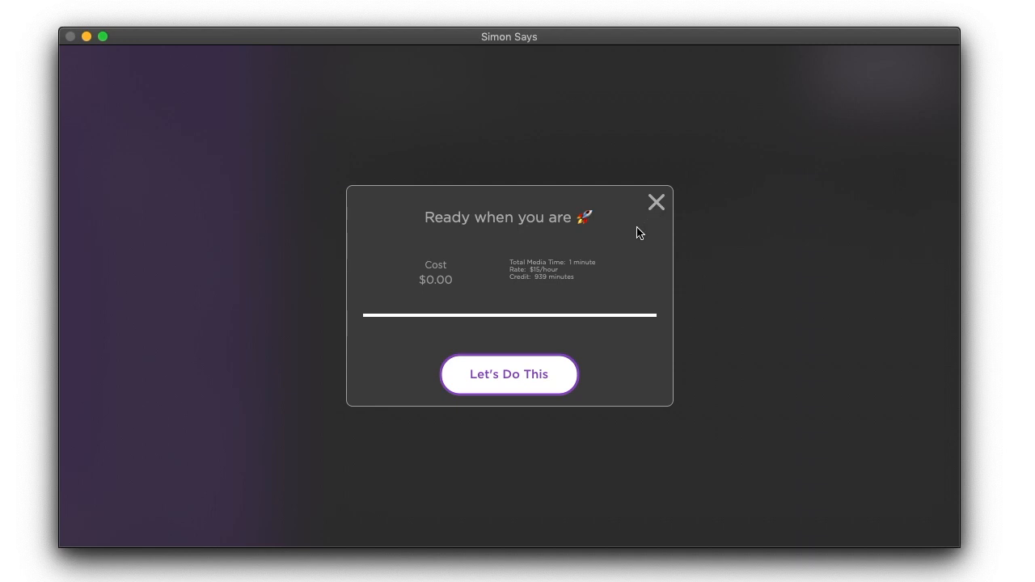
pyautogui.moveTo(508, 375)
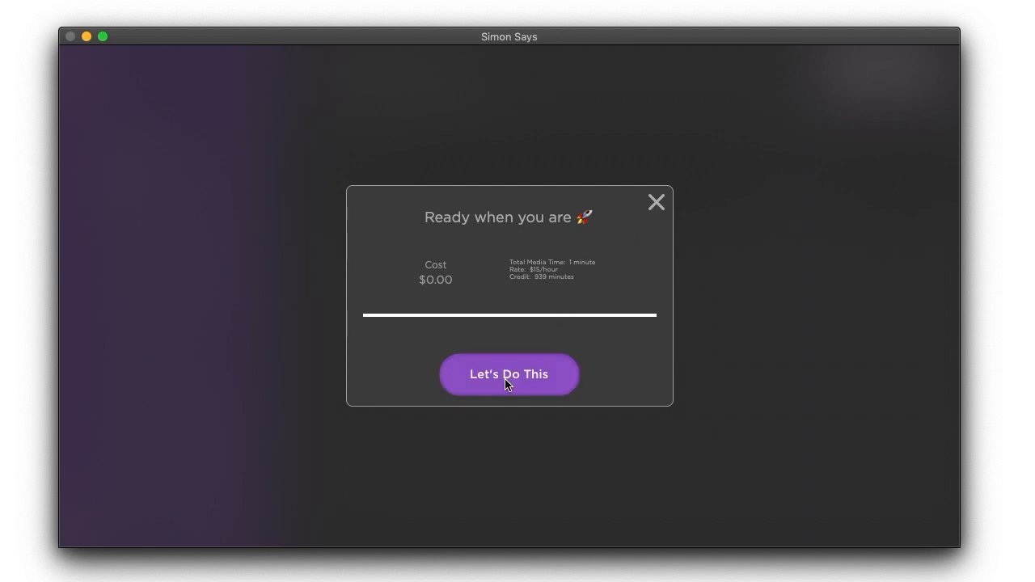
# - Accept the transcription cost and dismiss the transcription-started notice
pyautogui.click(508, 373)
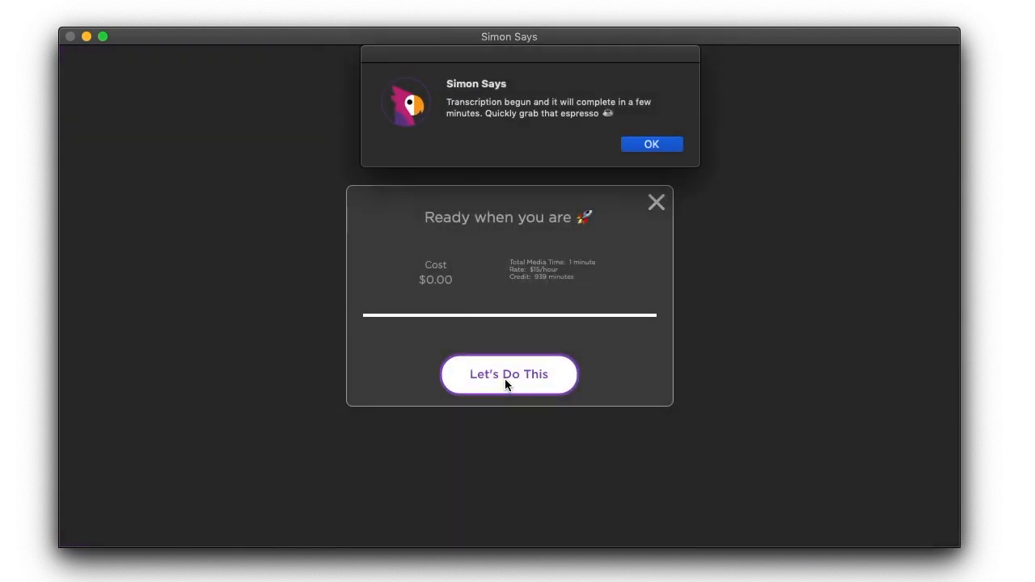
pyautogui.click(508, 374)
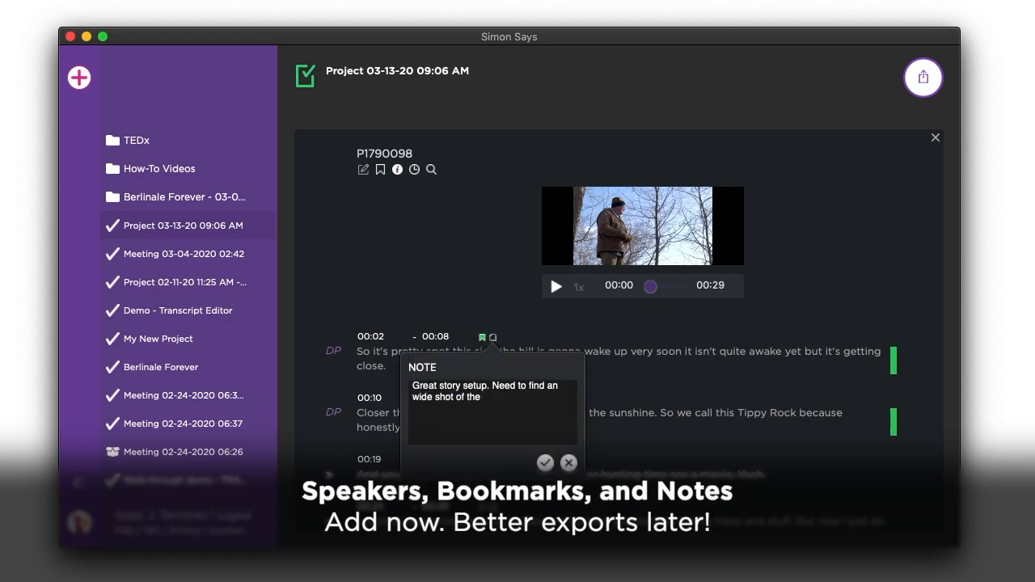
# - Save a wide-shot note on the transcript's first passage
pyautogui.click(544, 462)
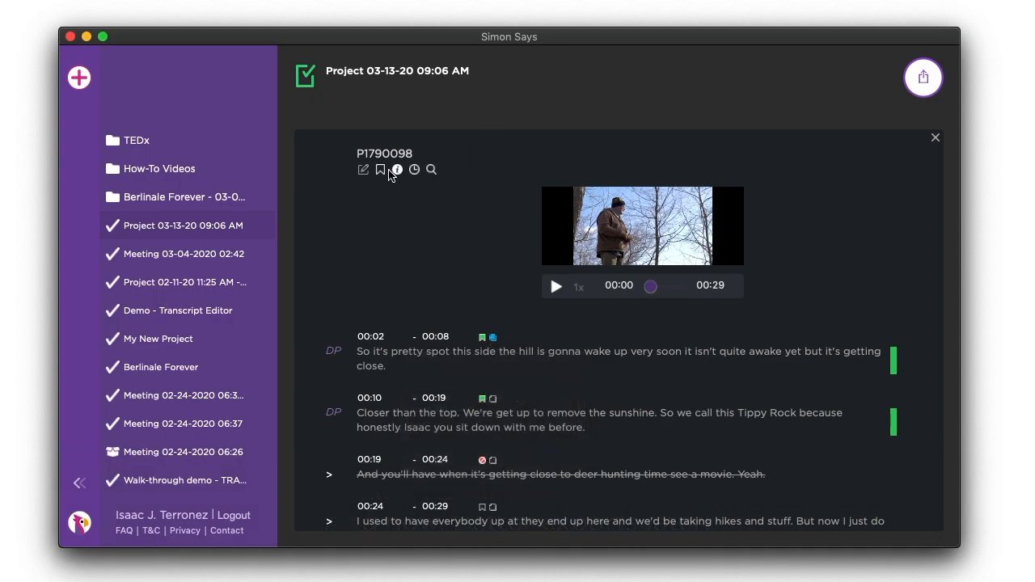
pyautogui.click(380, 170)
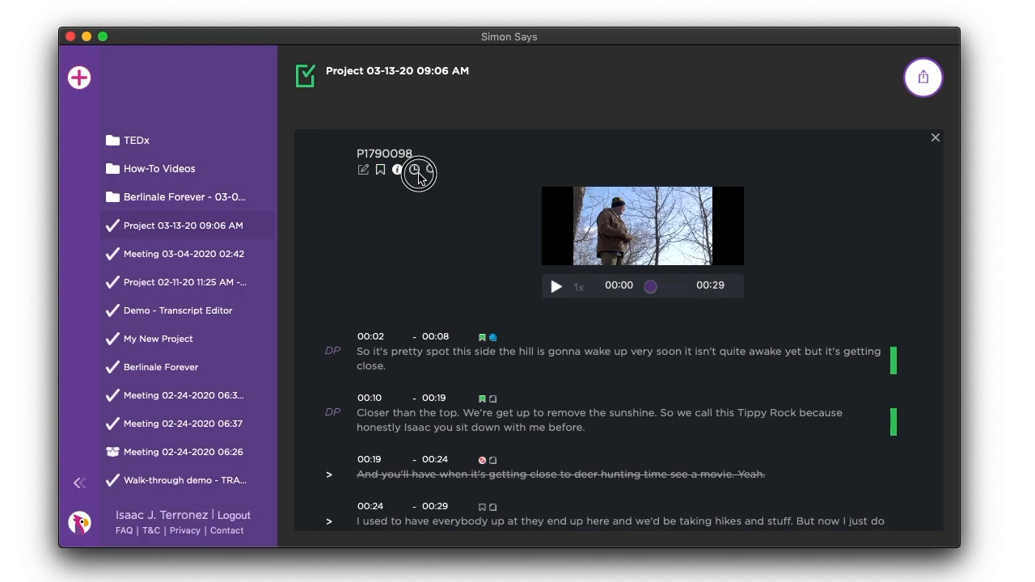
# - Confirm the clip's frame rate and start timecode, then search the transcript for 'sun'
pyautogui.click(414, 169)
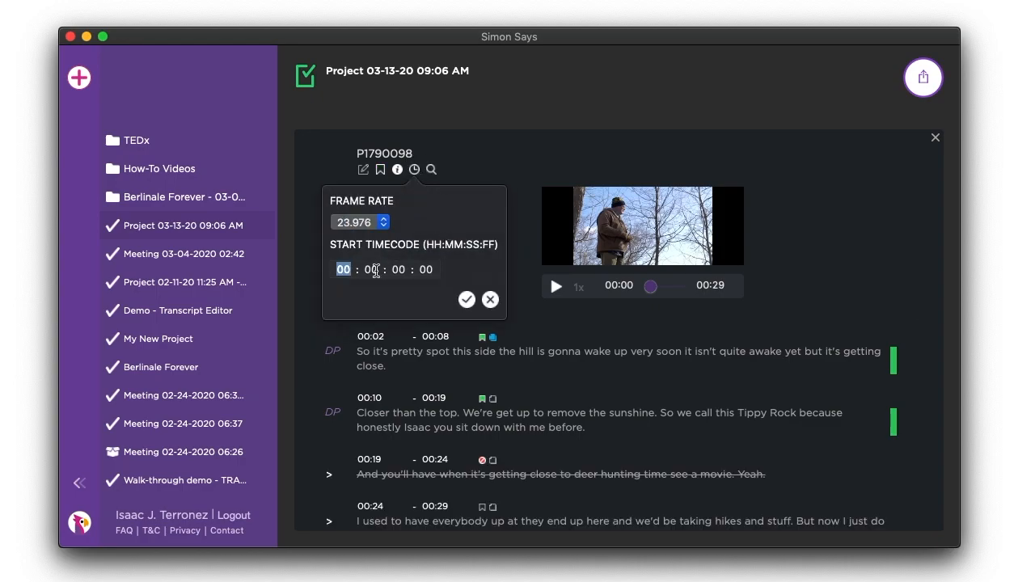
pyautogui.click(490, 300)
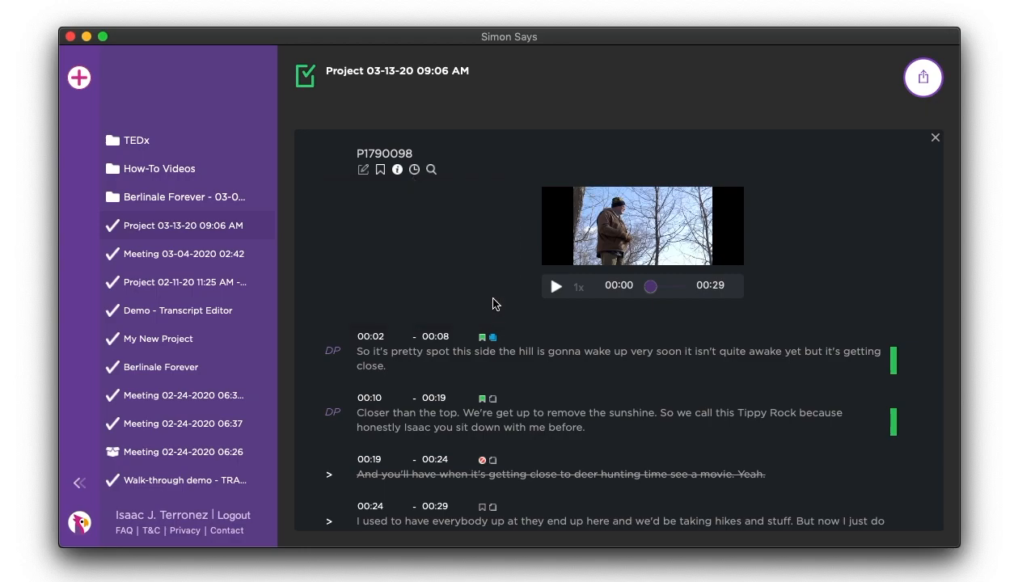
pyautogui.click(430, 170)
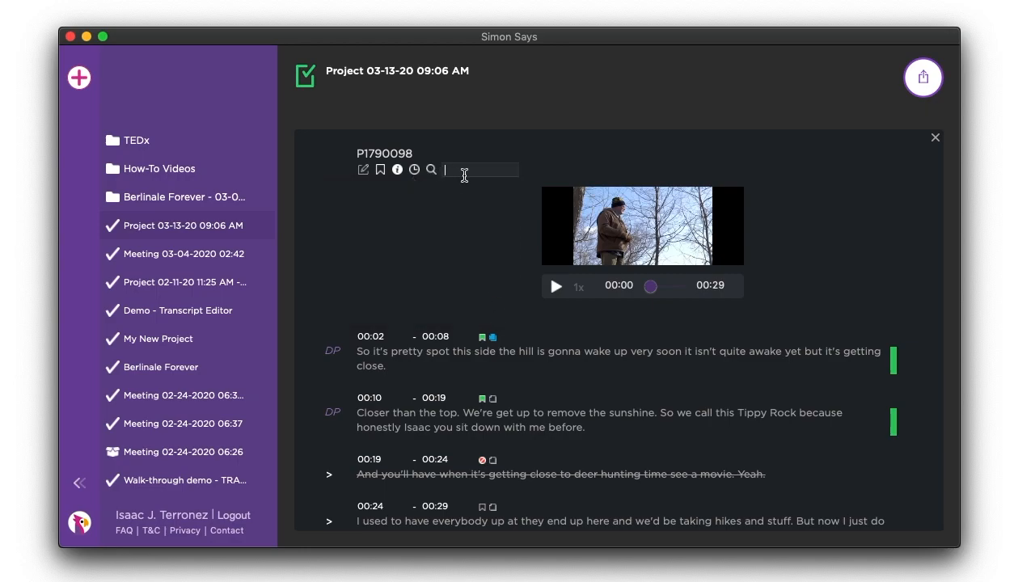
pyautogui.write('sun')
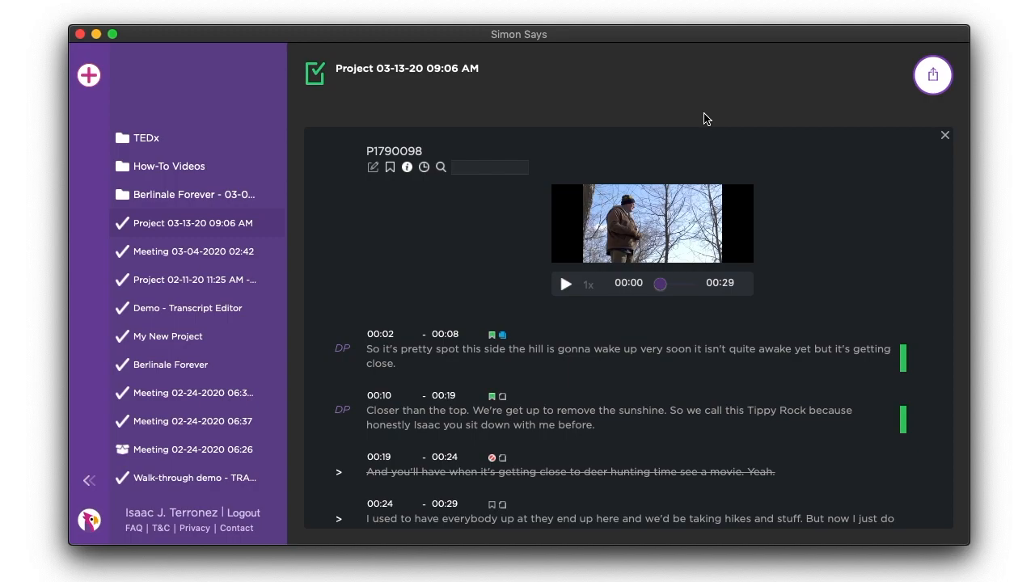
pyautogui.moveTo(933, 76)
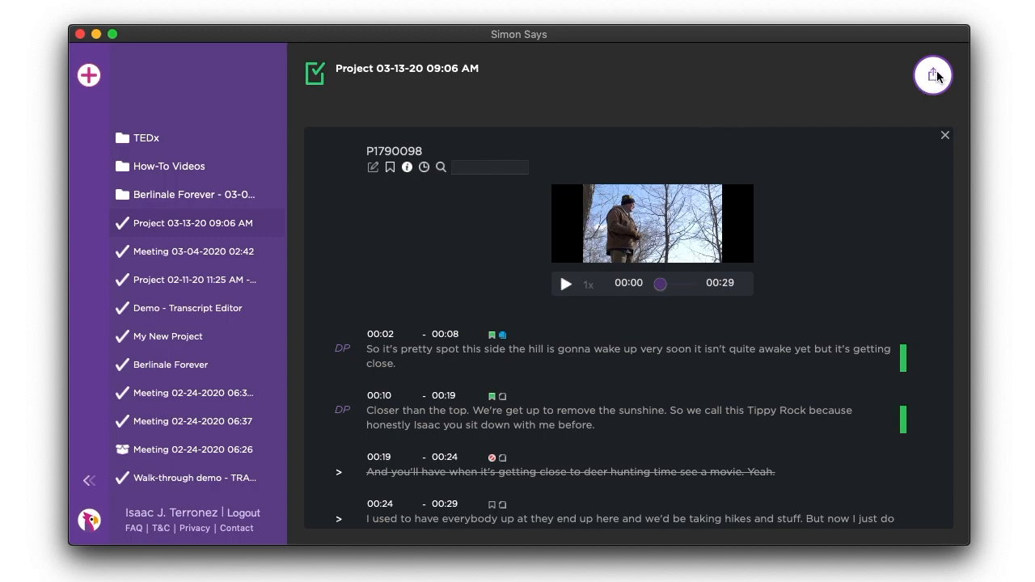
# - Compare the Final Cut Pro X and Avid Media Composer export formats
pyautogui.click(932, 77)
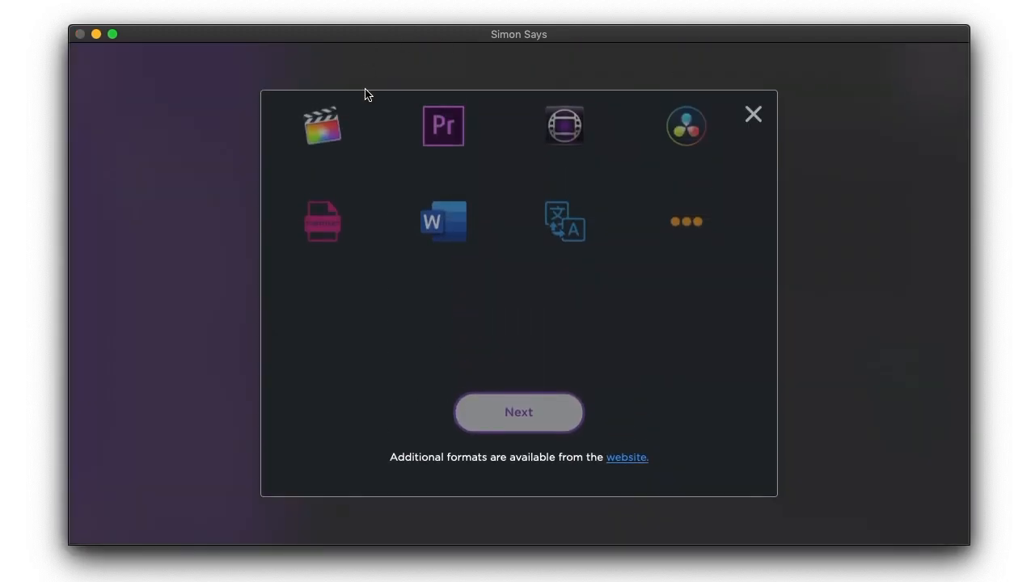
pyautogui.click(321, 126)
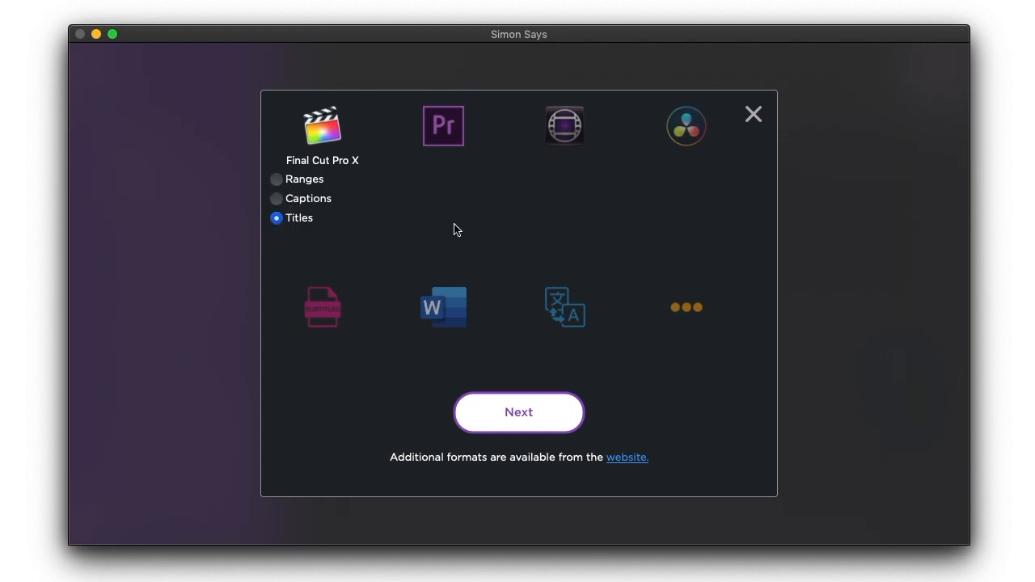
pyautogui.click(563, 125)
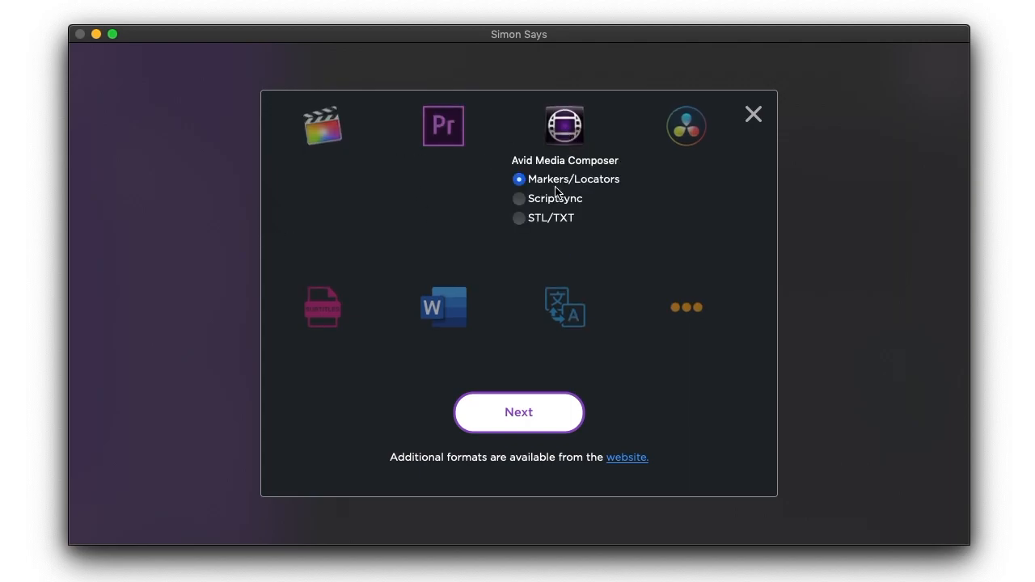